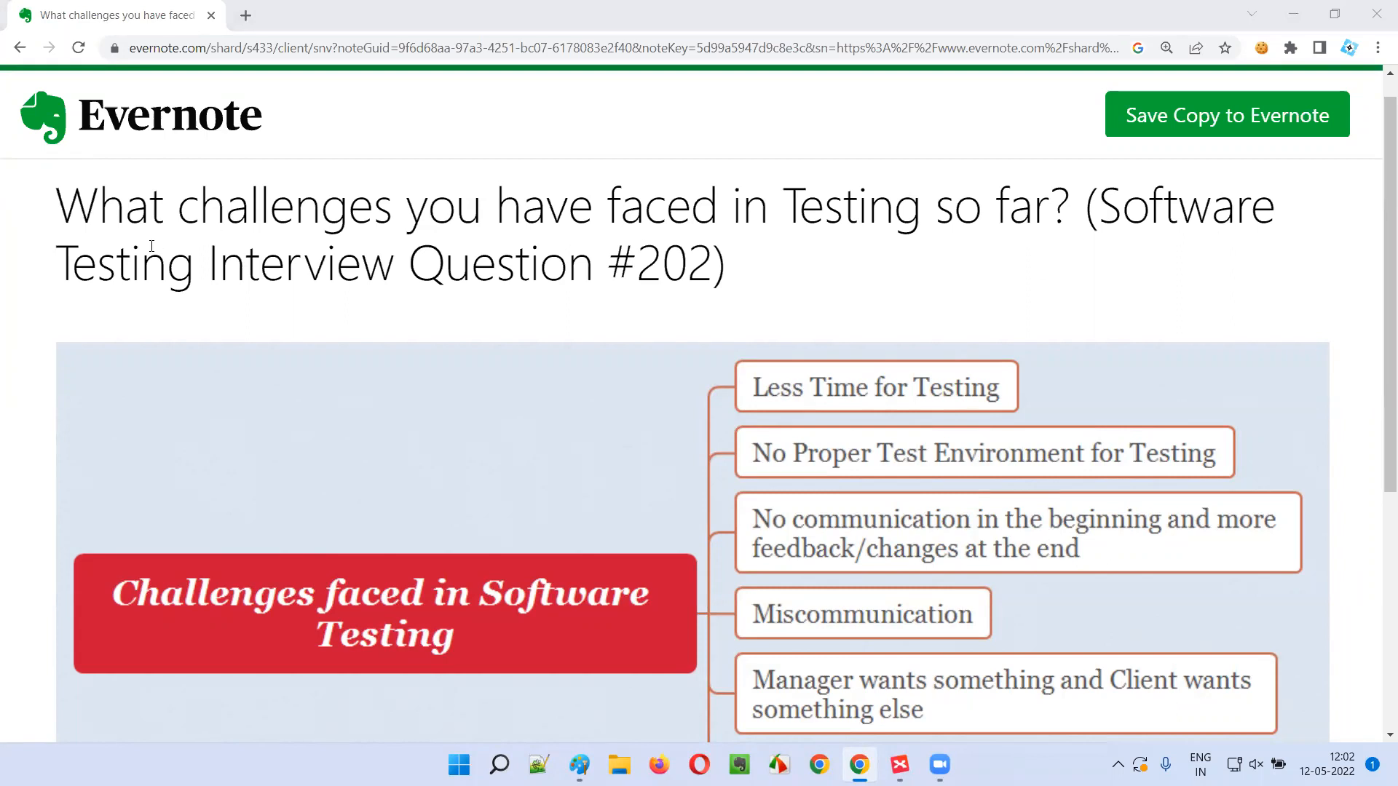
Step: Highlight question 202, then switch to XMind and select the 'Less Time for Testing' topic
double_click(673, 263)
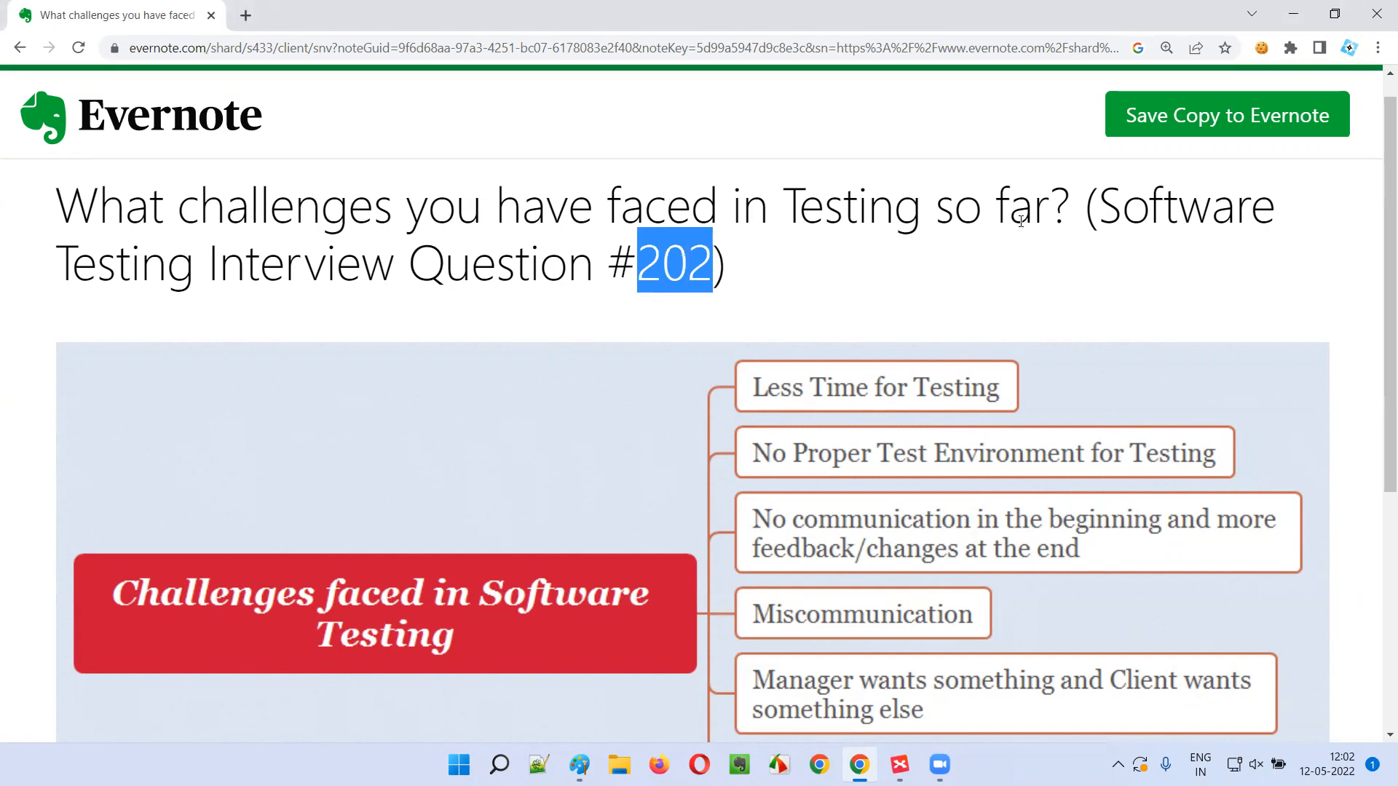
left_click(889, 302)
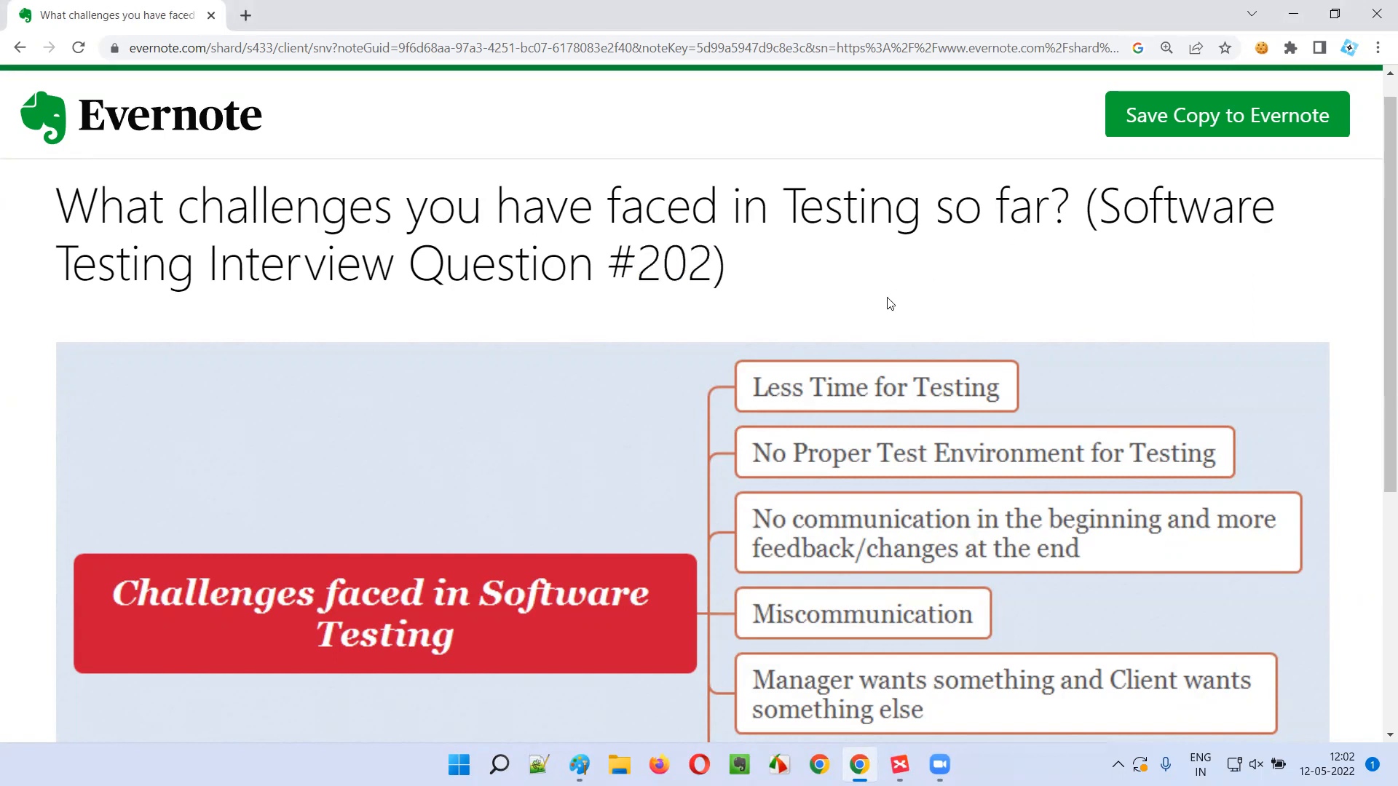
left_click(898, 765)
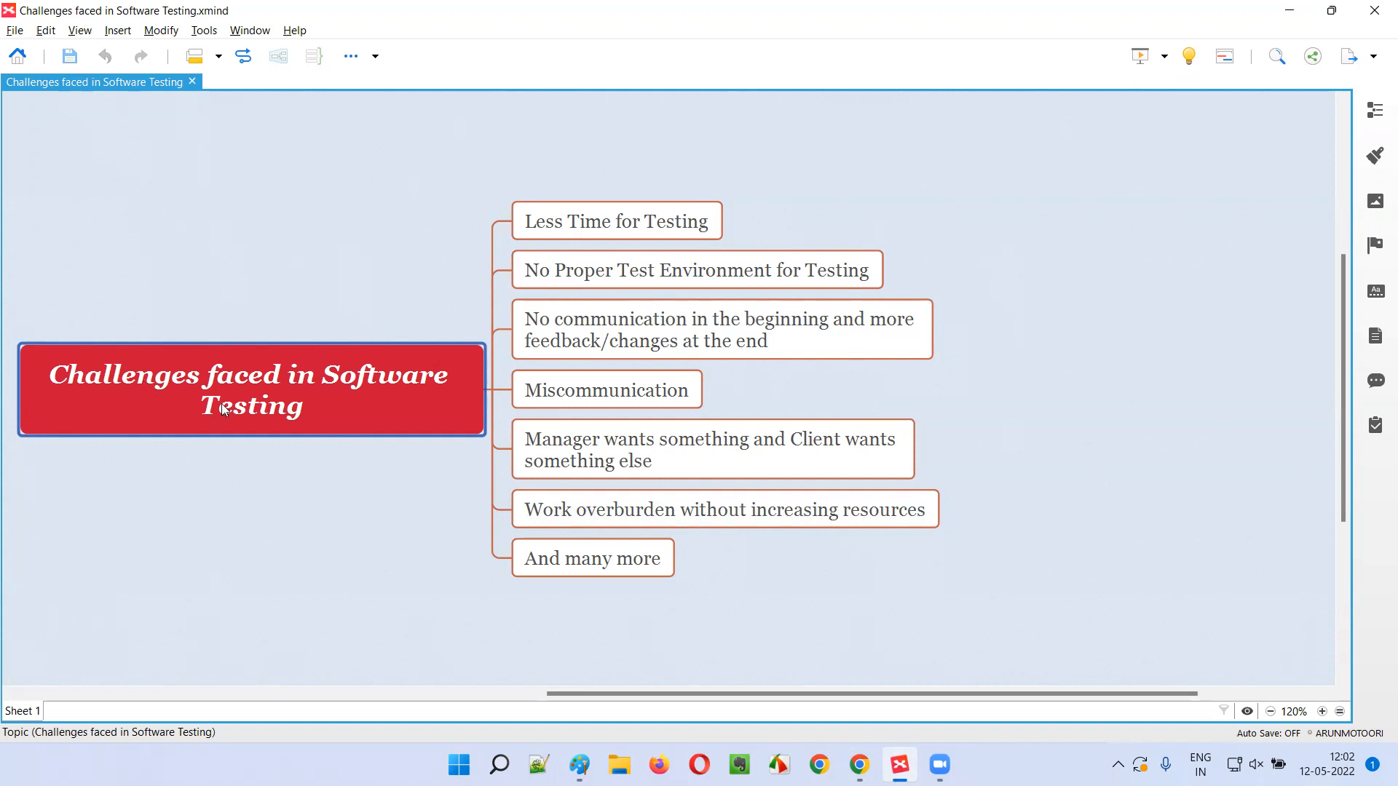
mouse_move(566, 191)
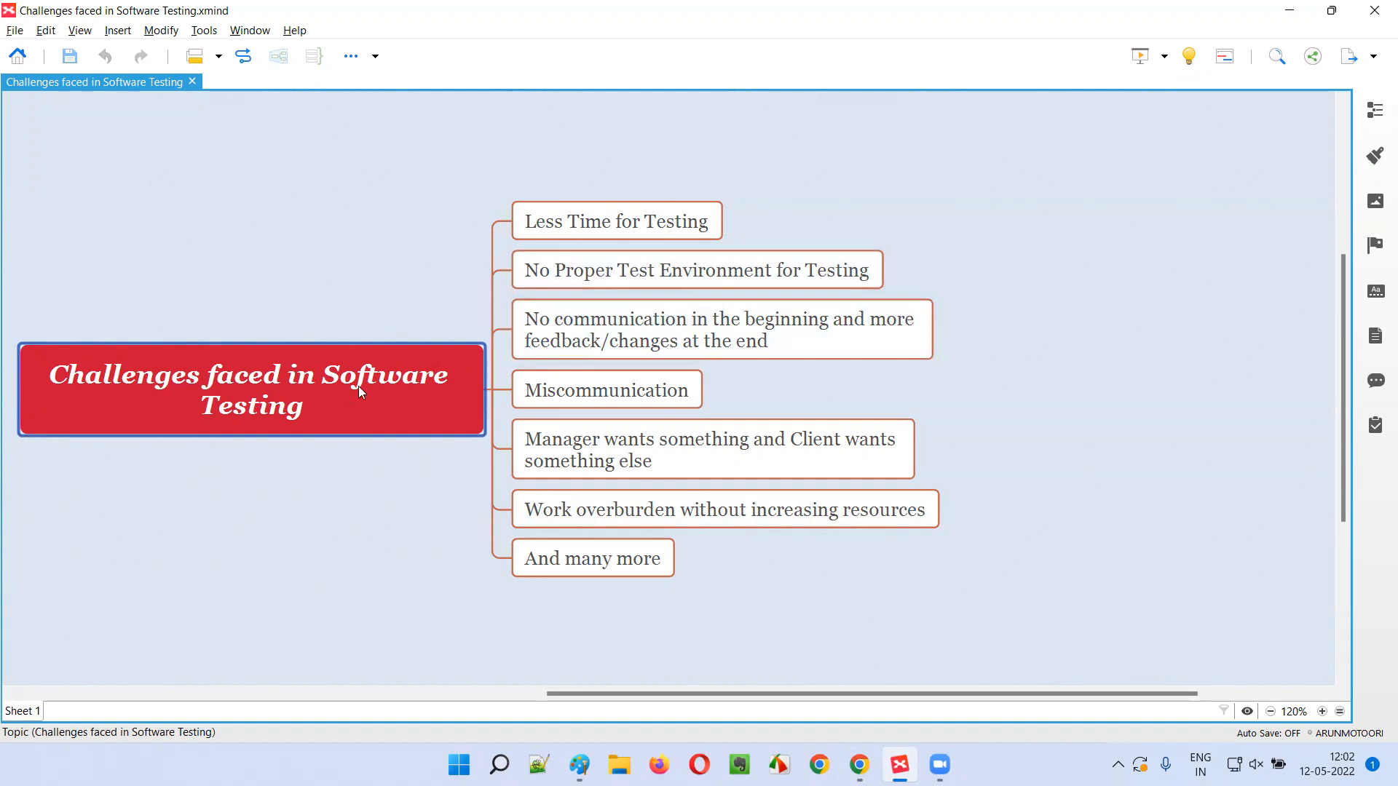
left_click(615, 222)
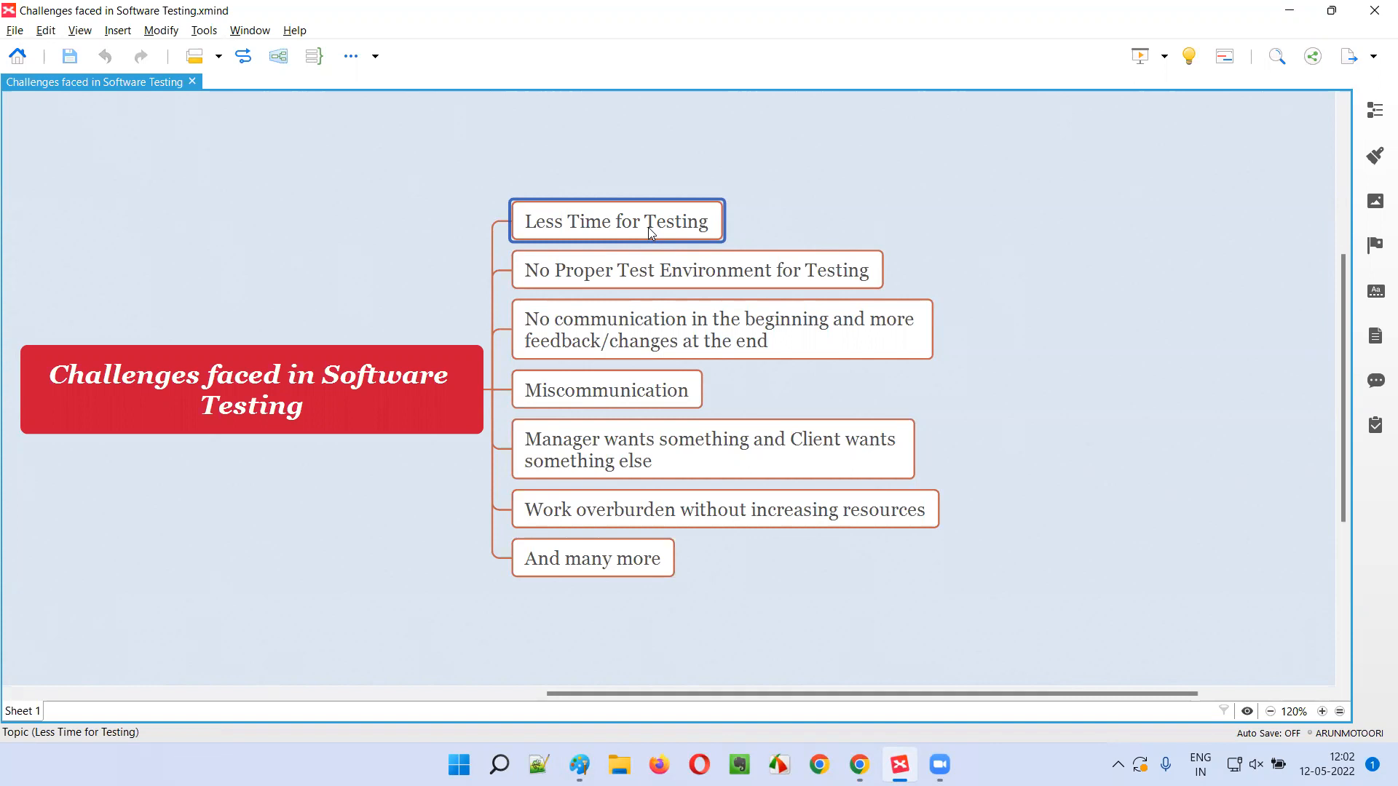
mouse_move(580, 174)
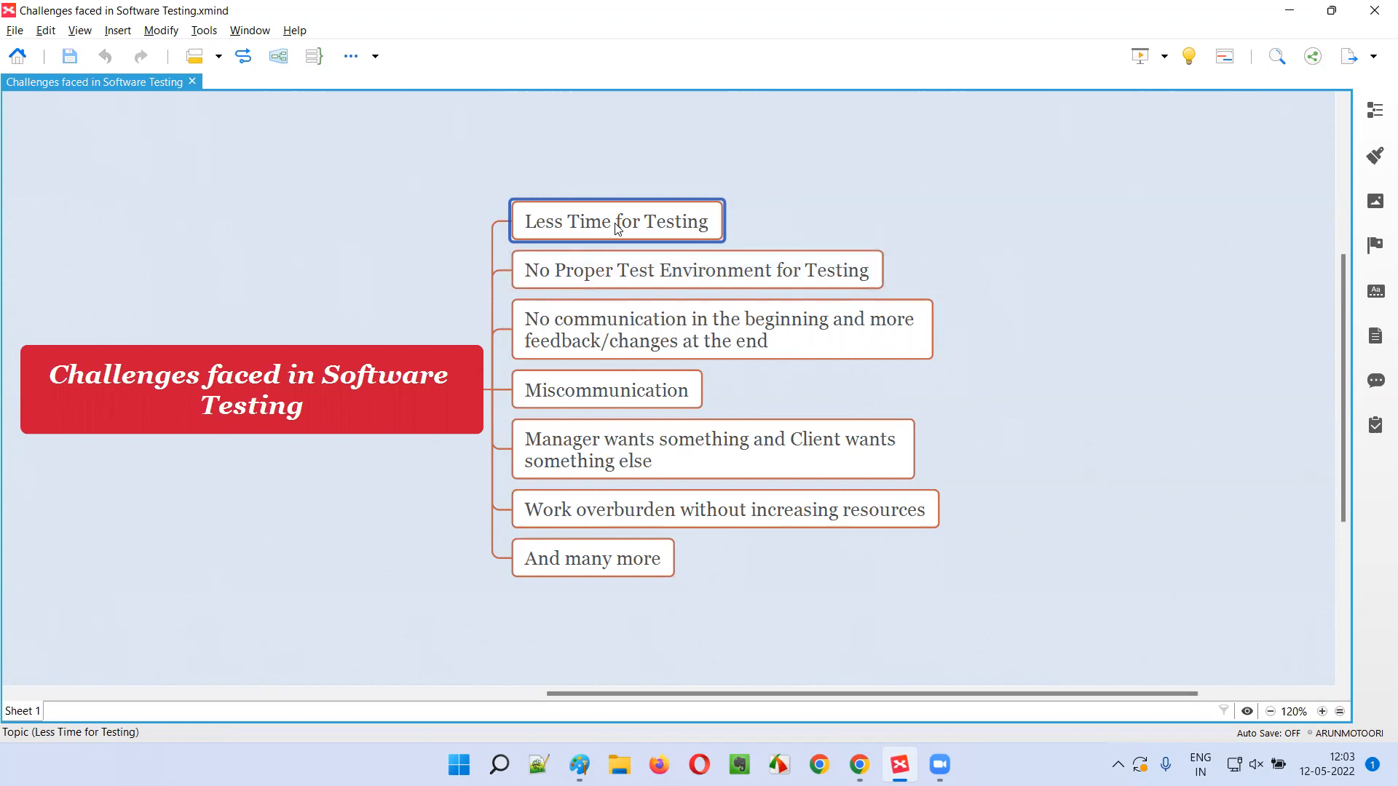
mouse_move(632, 267)
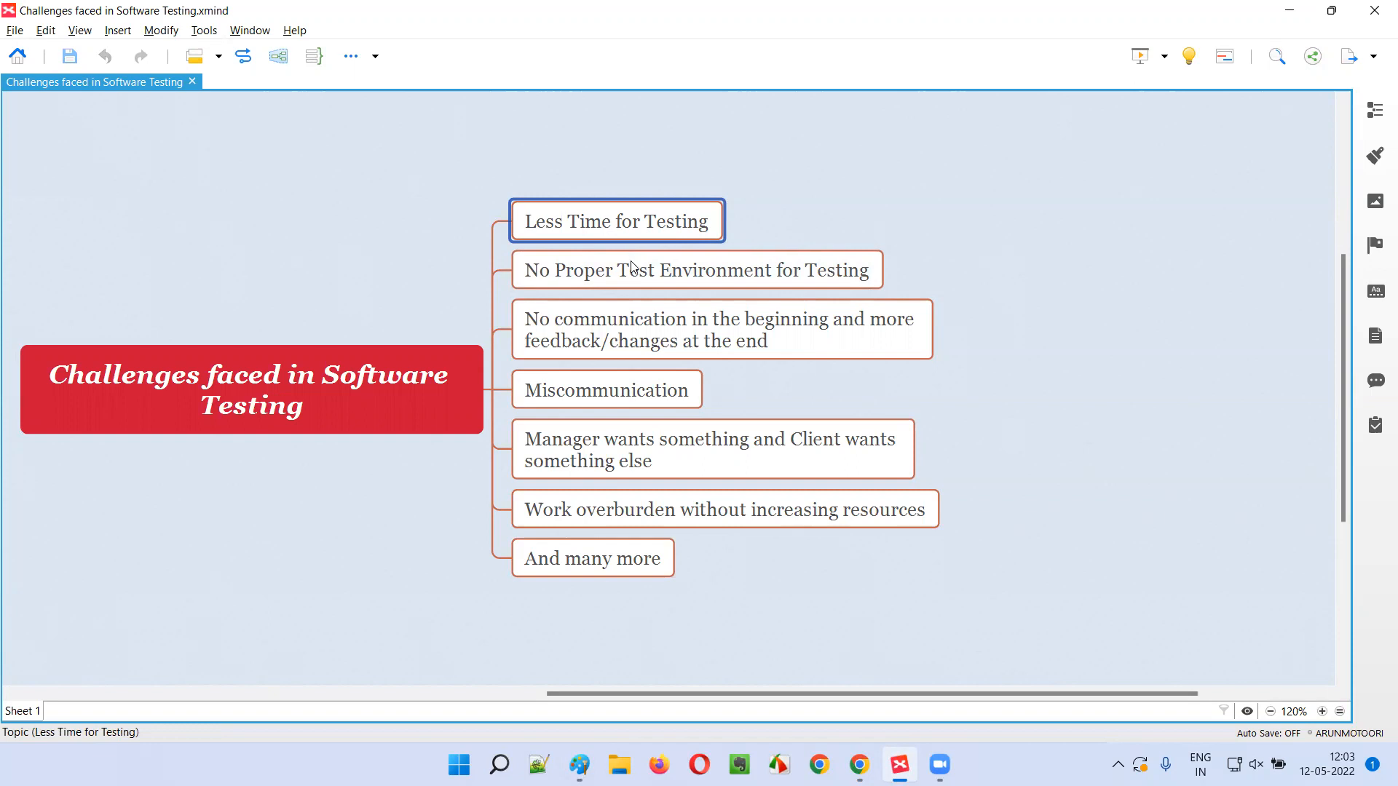
left_click(695, 269)
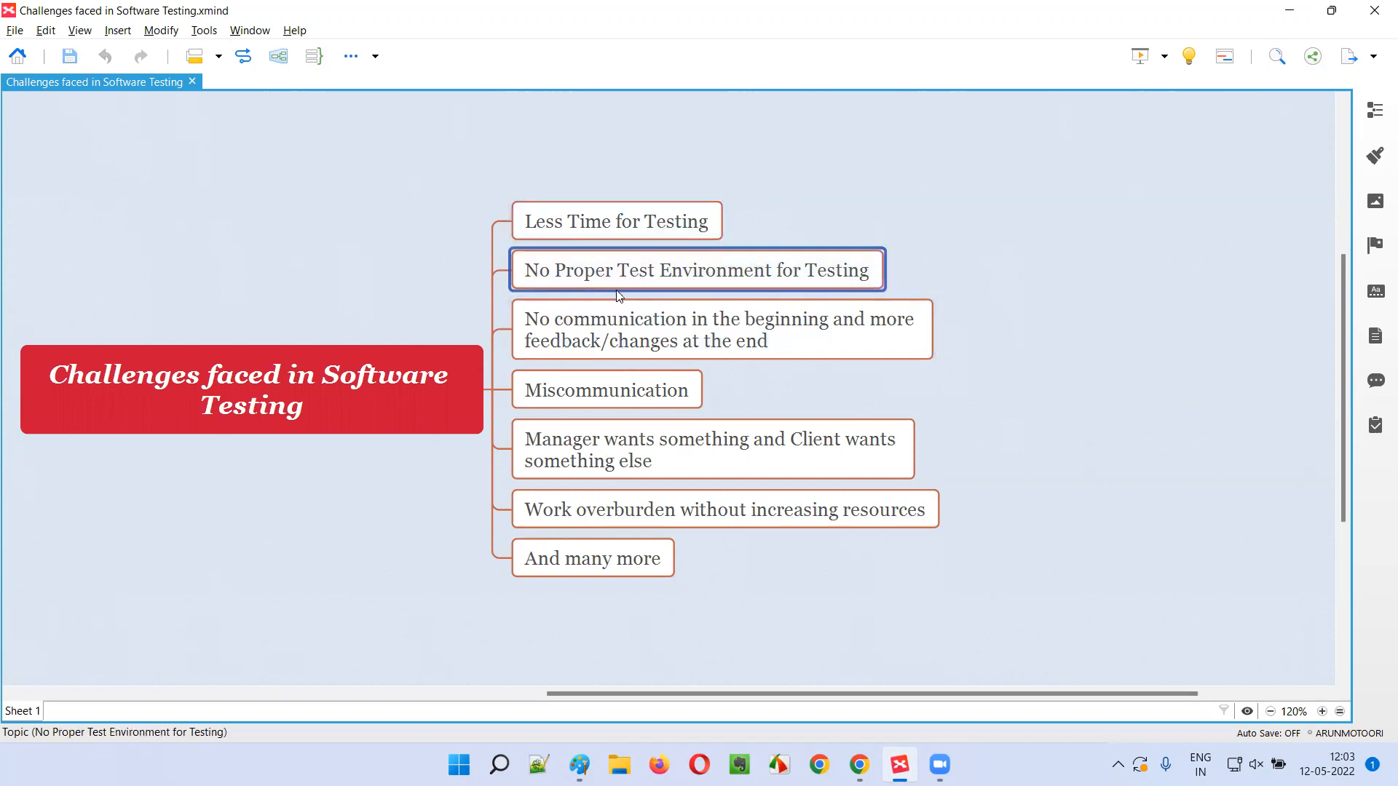
mouse_move(876, 272)
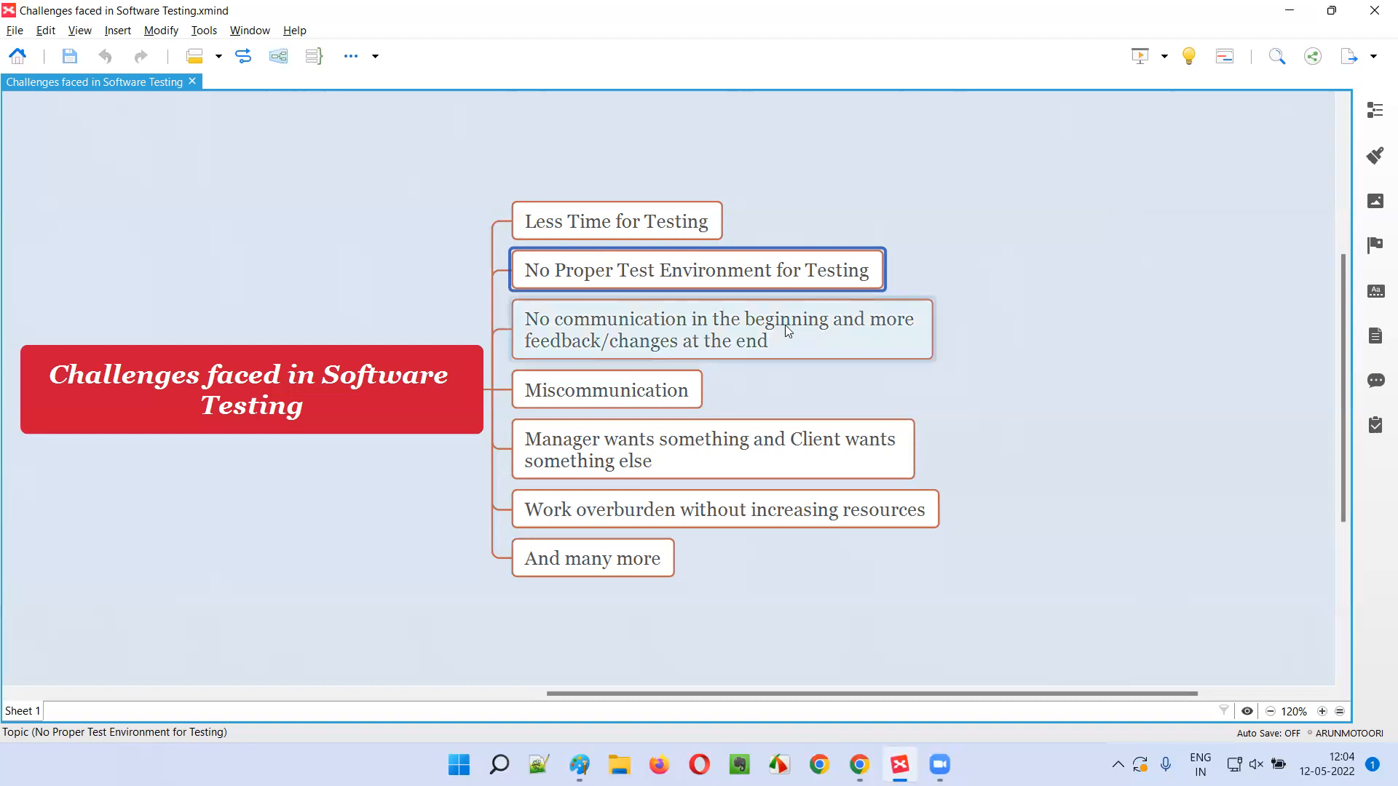
left_click(720, 329)
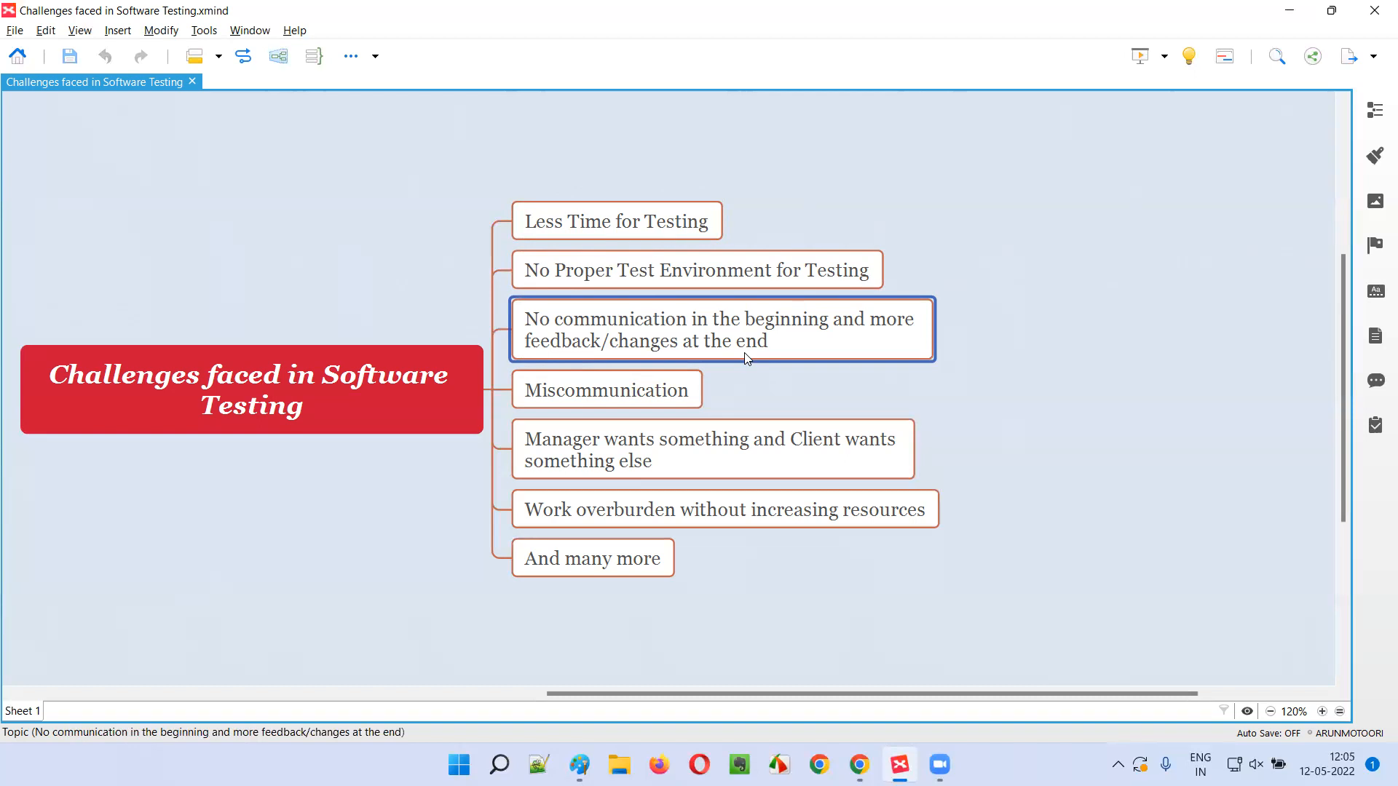
left_click(605, 389)
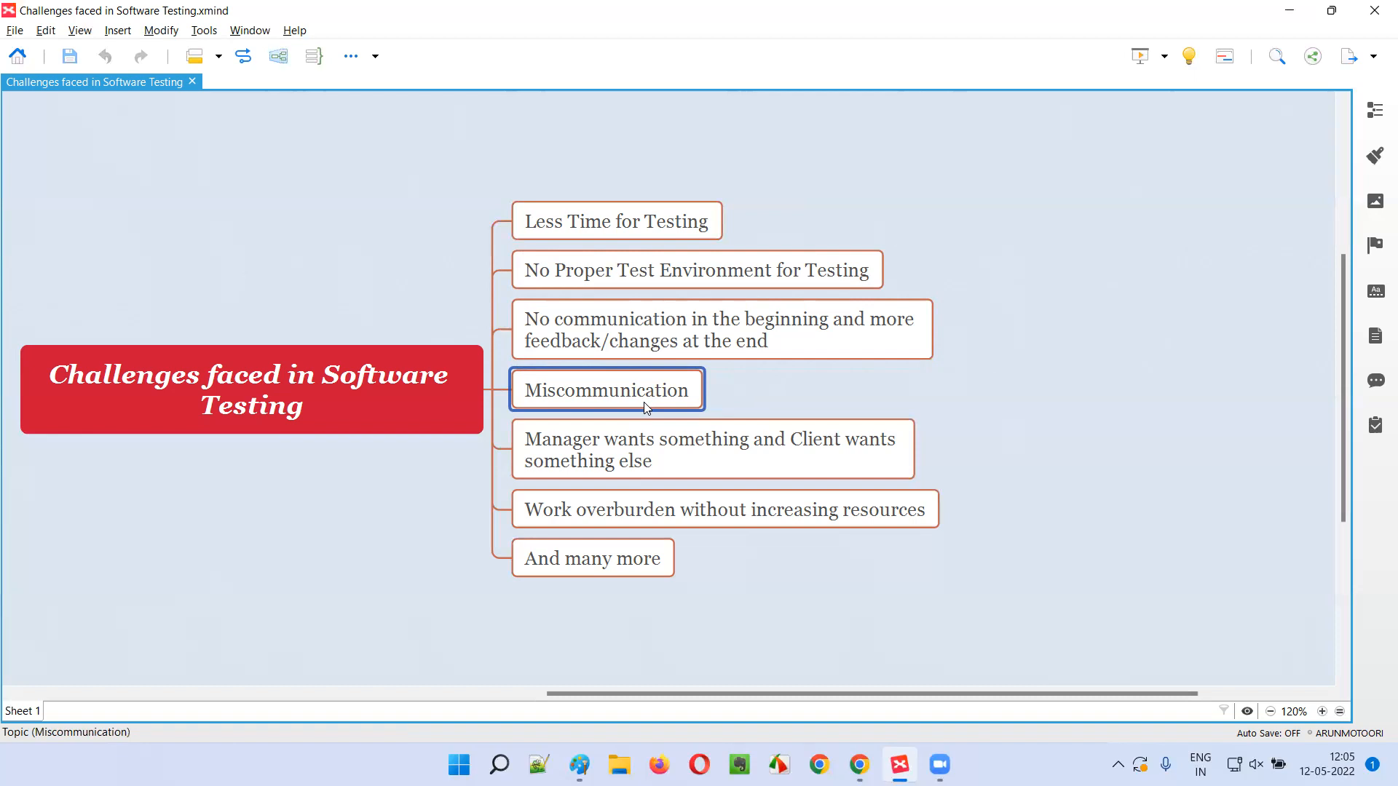
mouse_move(647, 428)
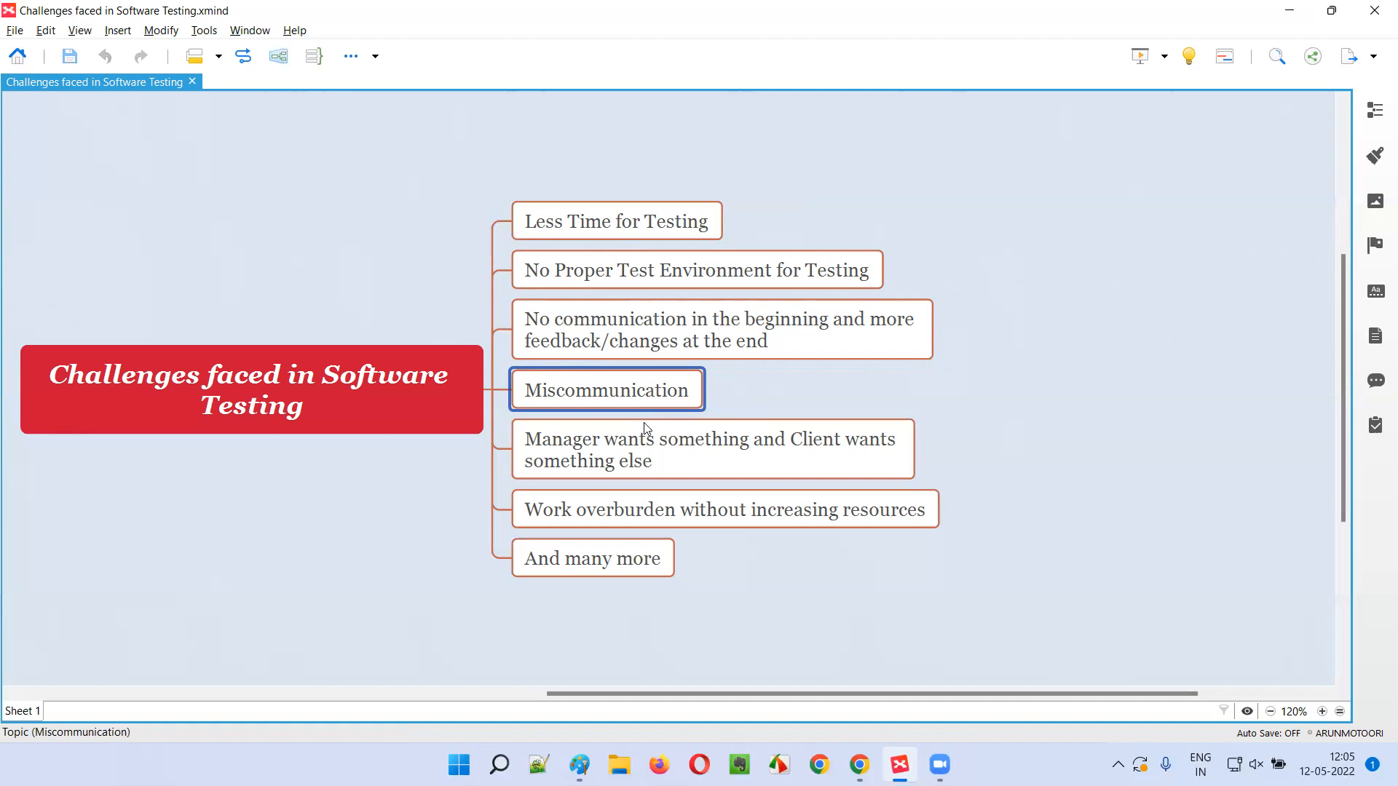
left_click(711, 449)
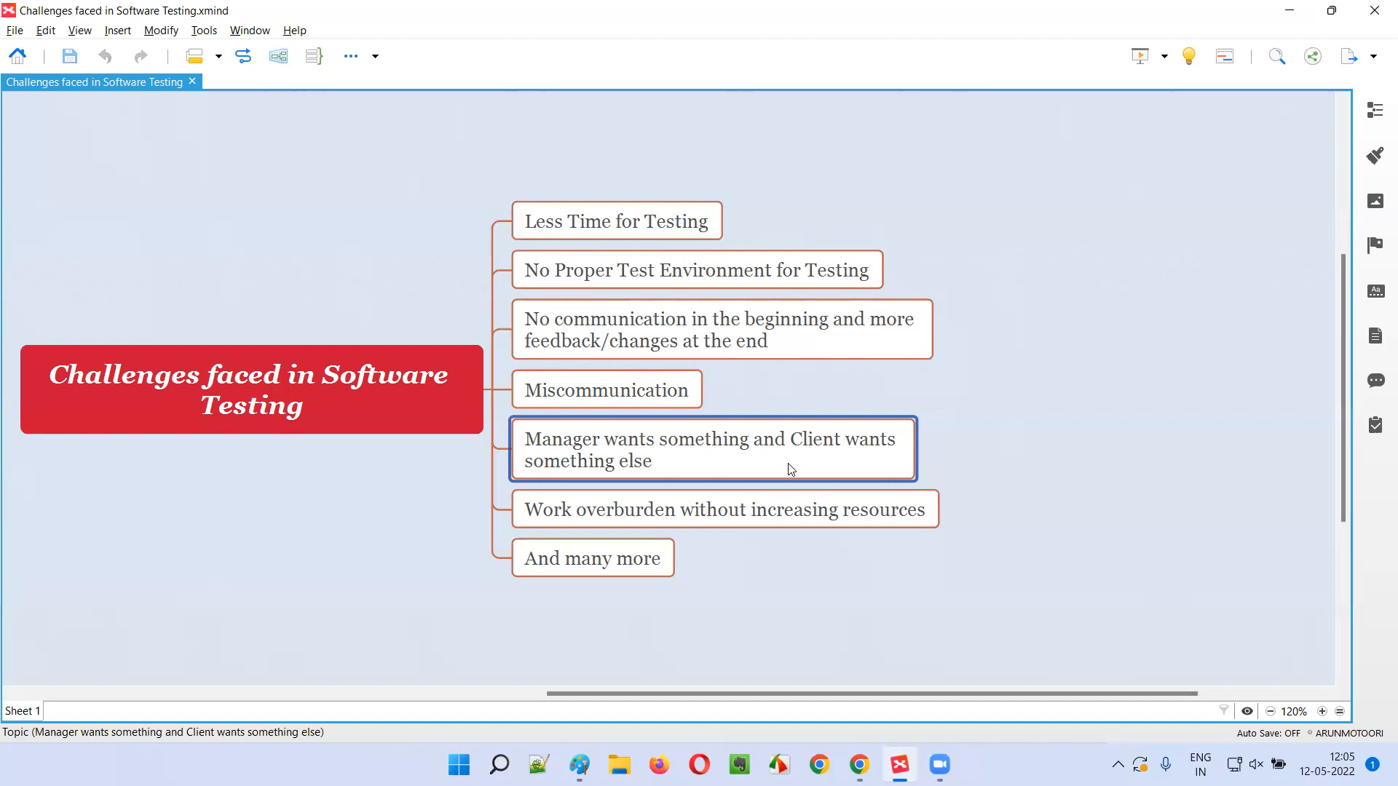
mouse_move(762, 402)
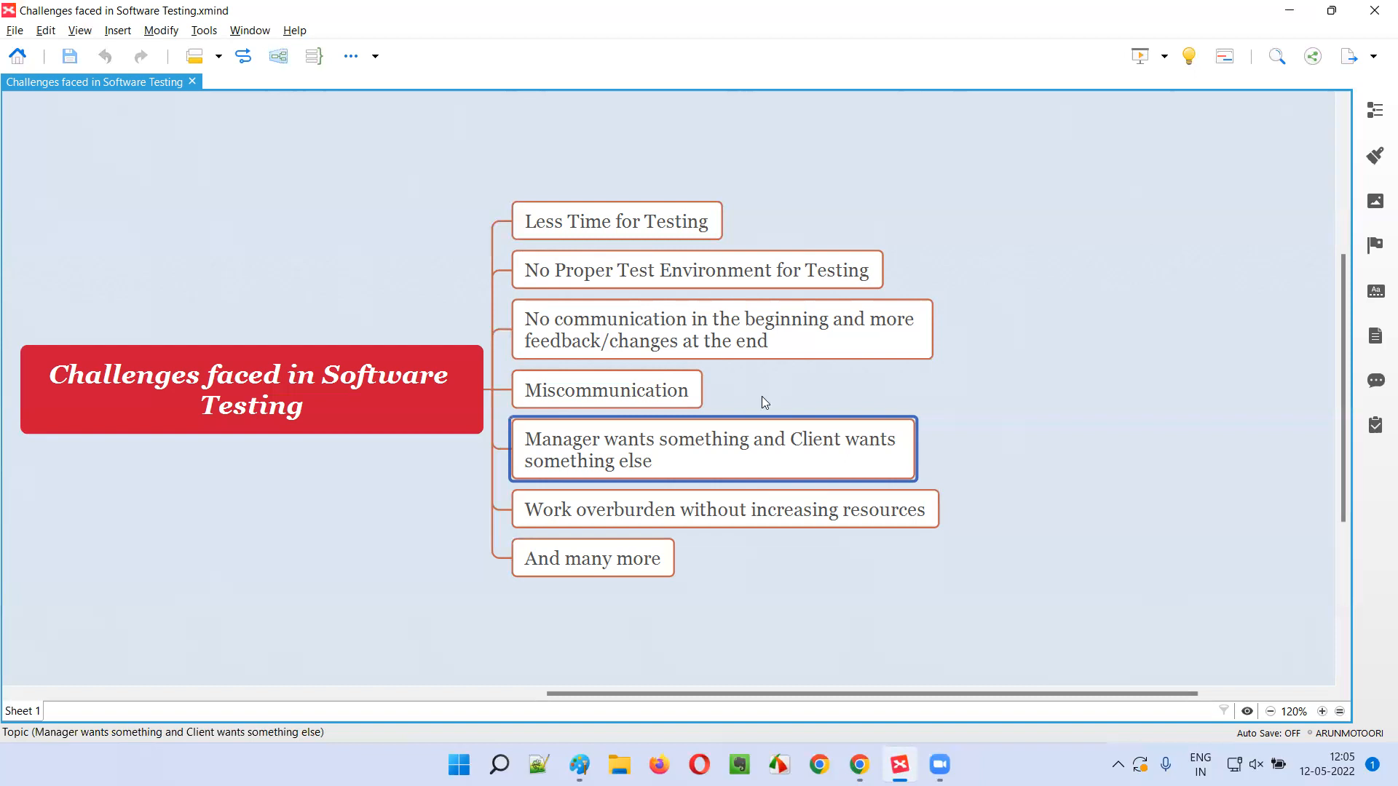
left_click(725, 509)
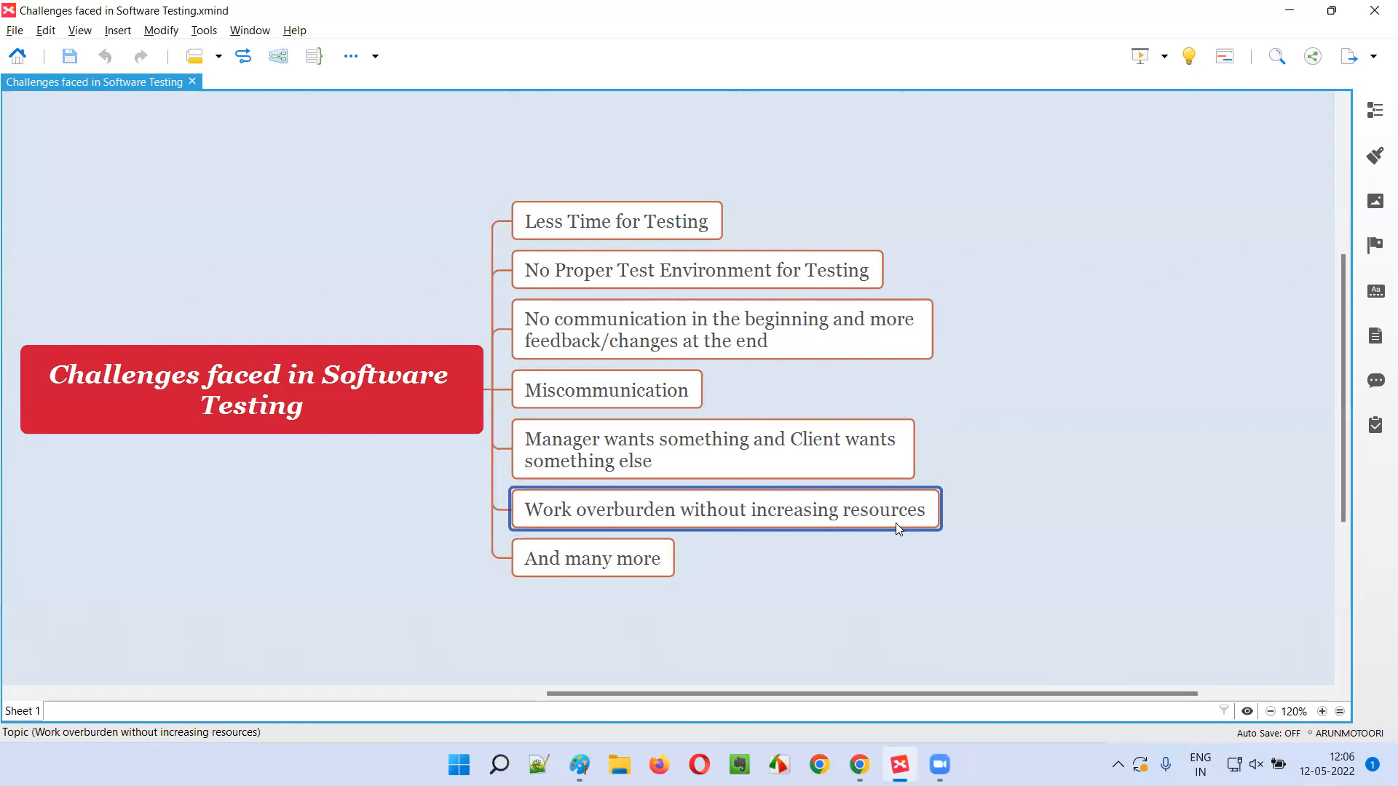
mouse_move(660, 496)
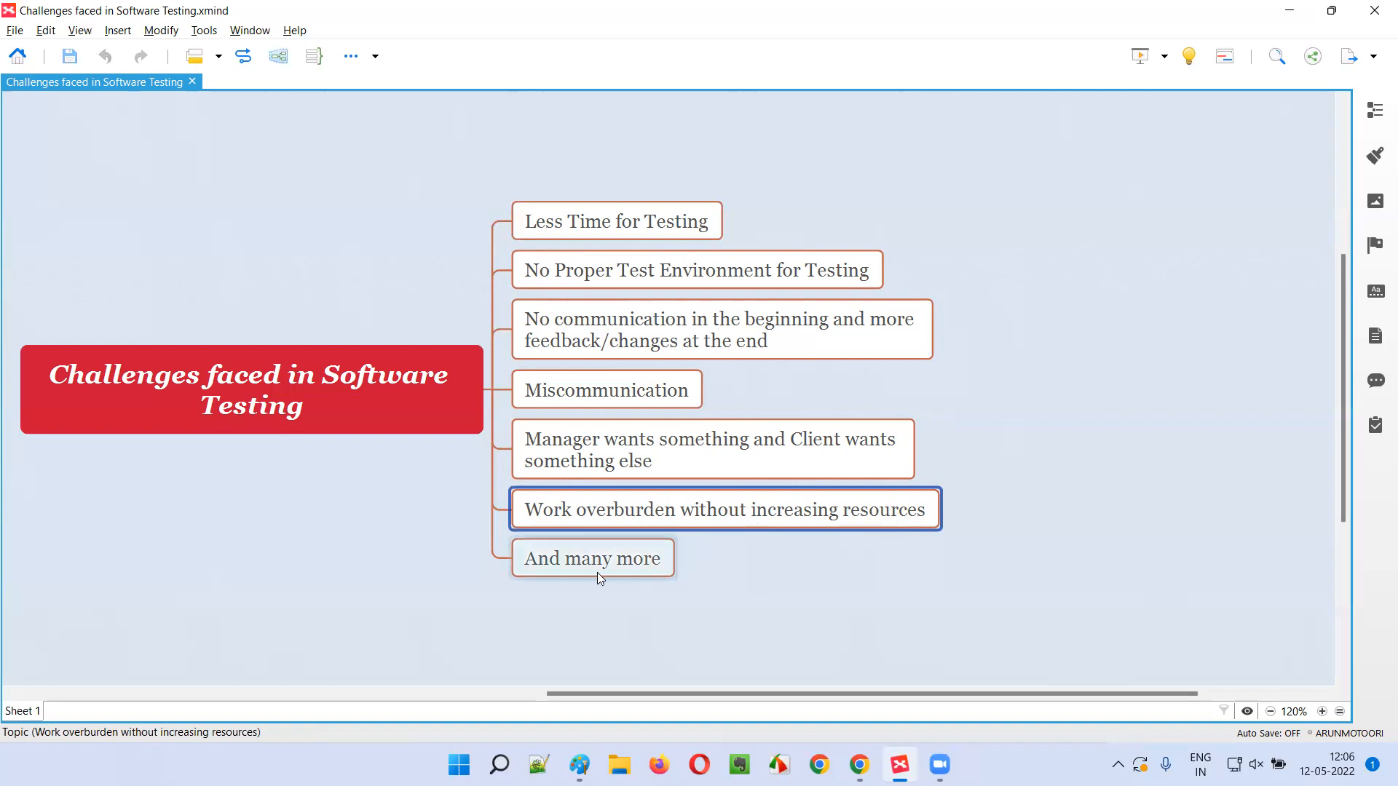
left_click(251, 389)
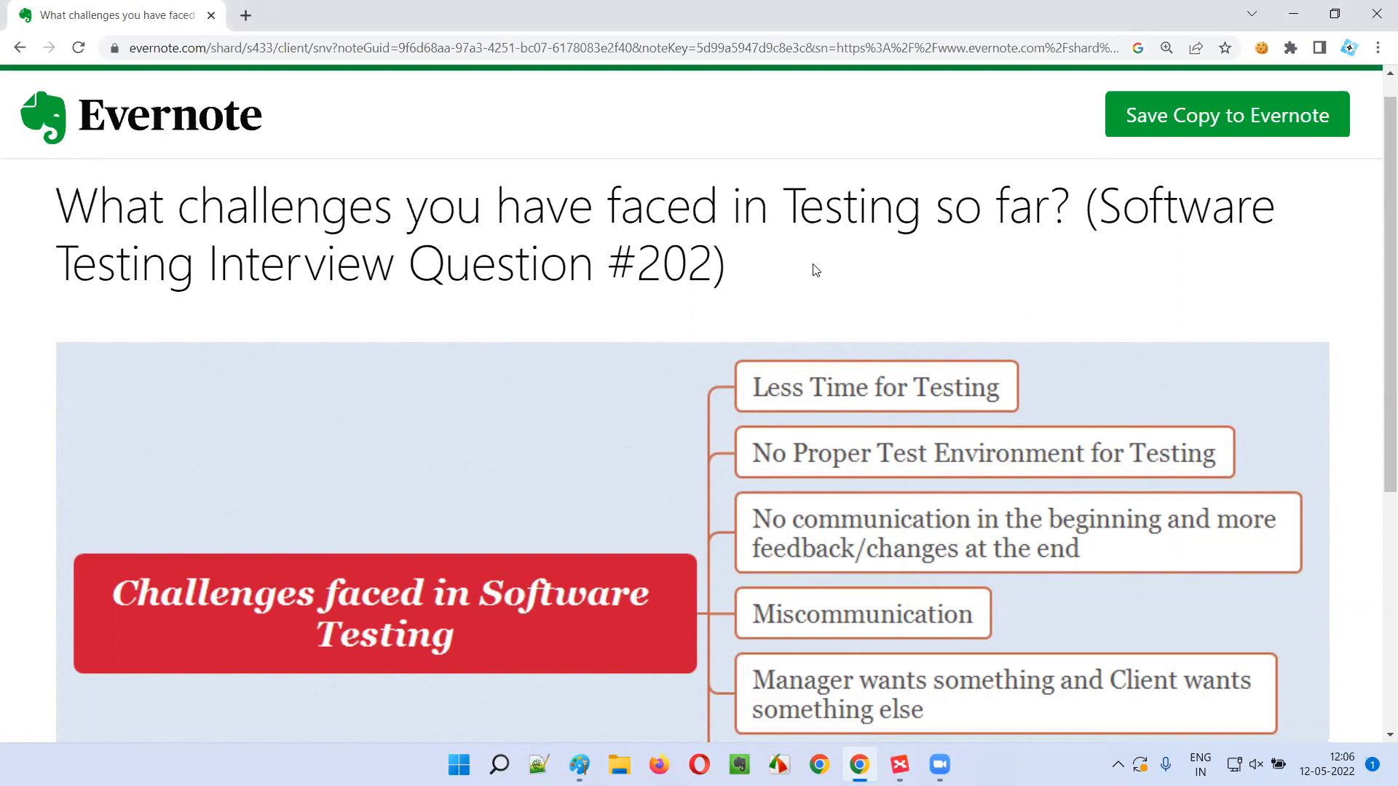
mouse_move(896, 385)
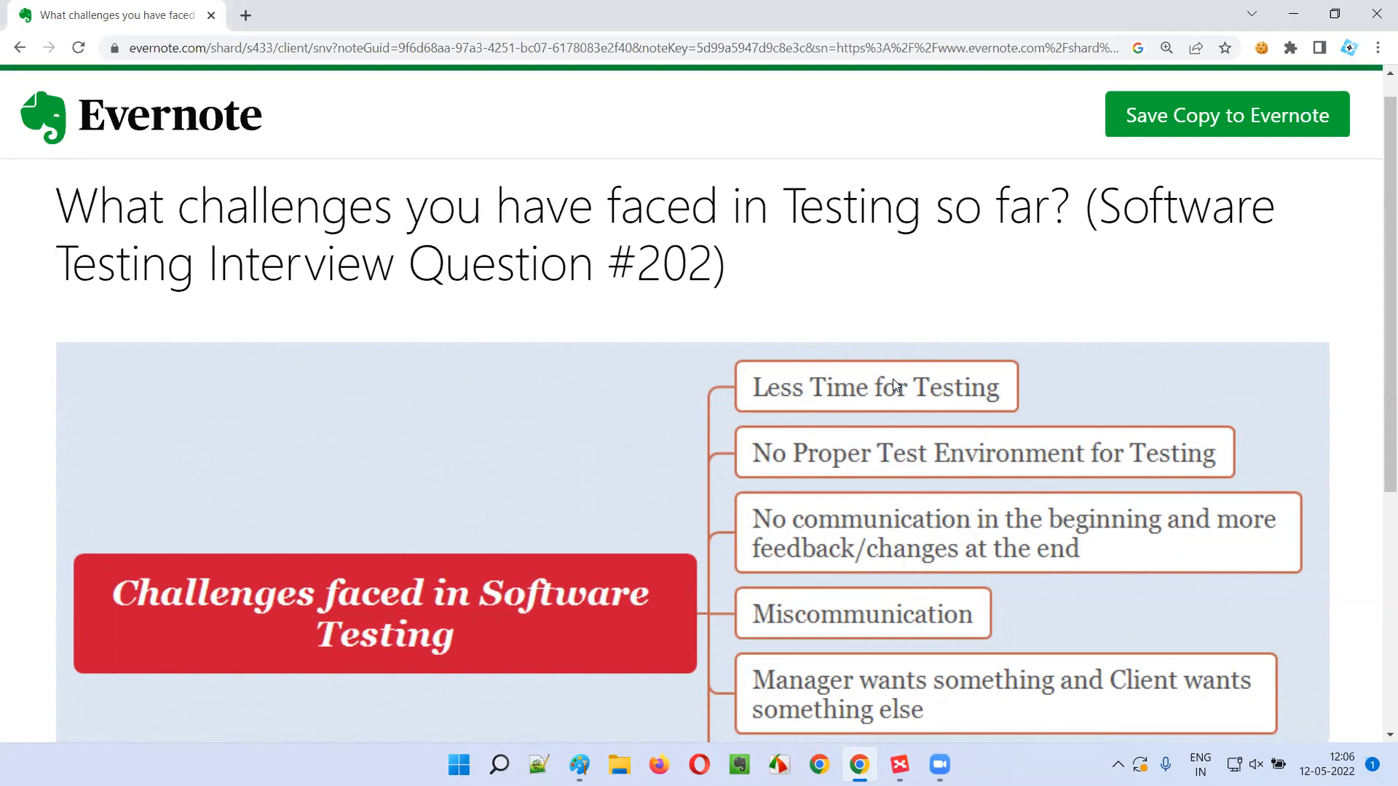
mouse_move(904, 465)
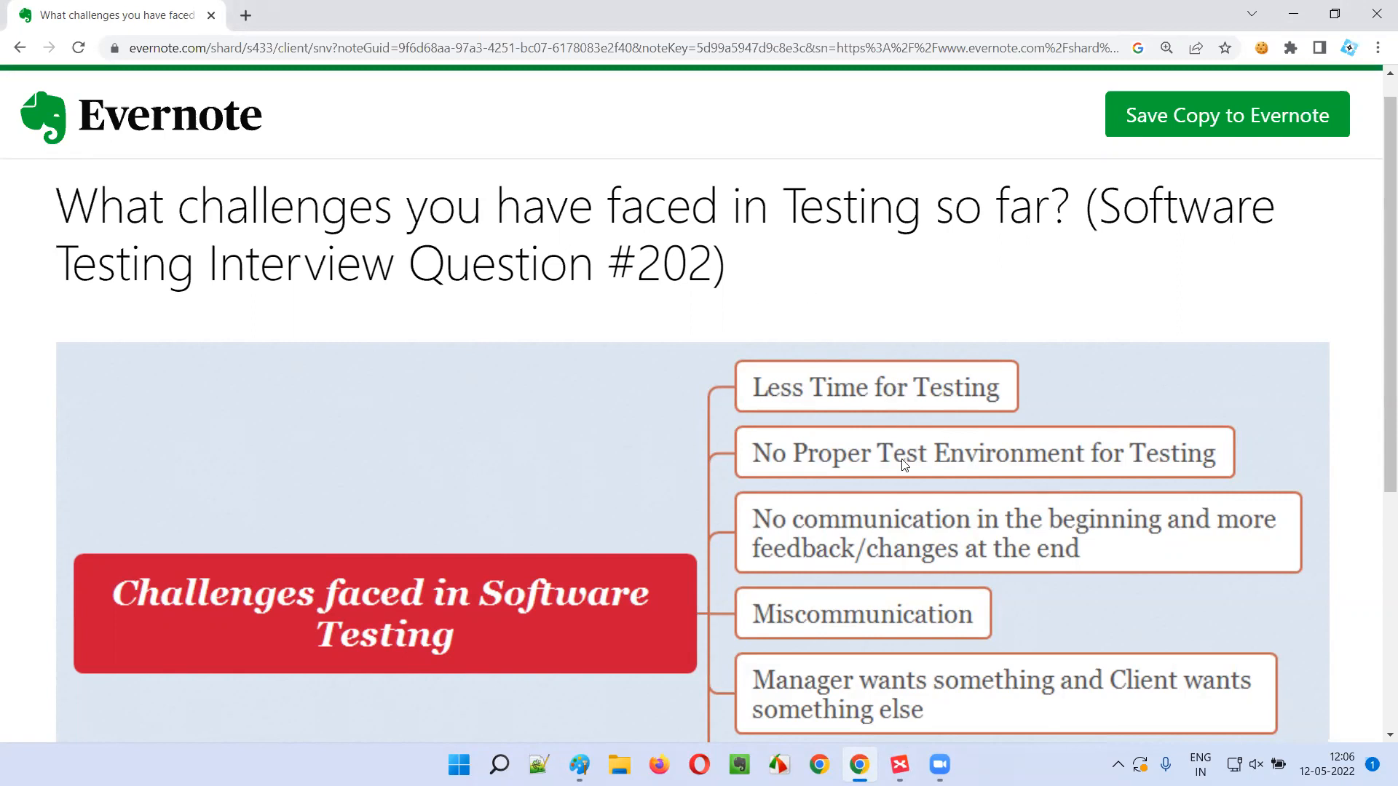
mouse_move(882, 579)
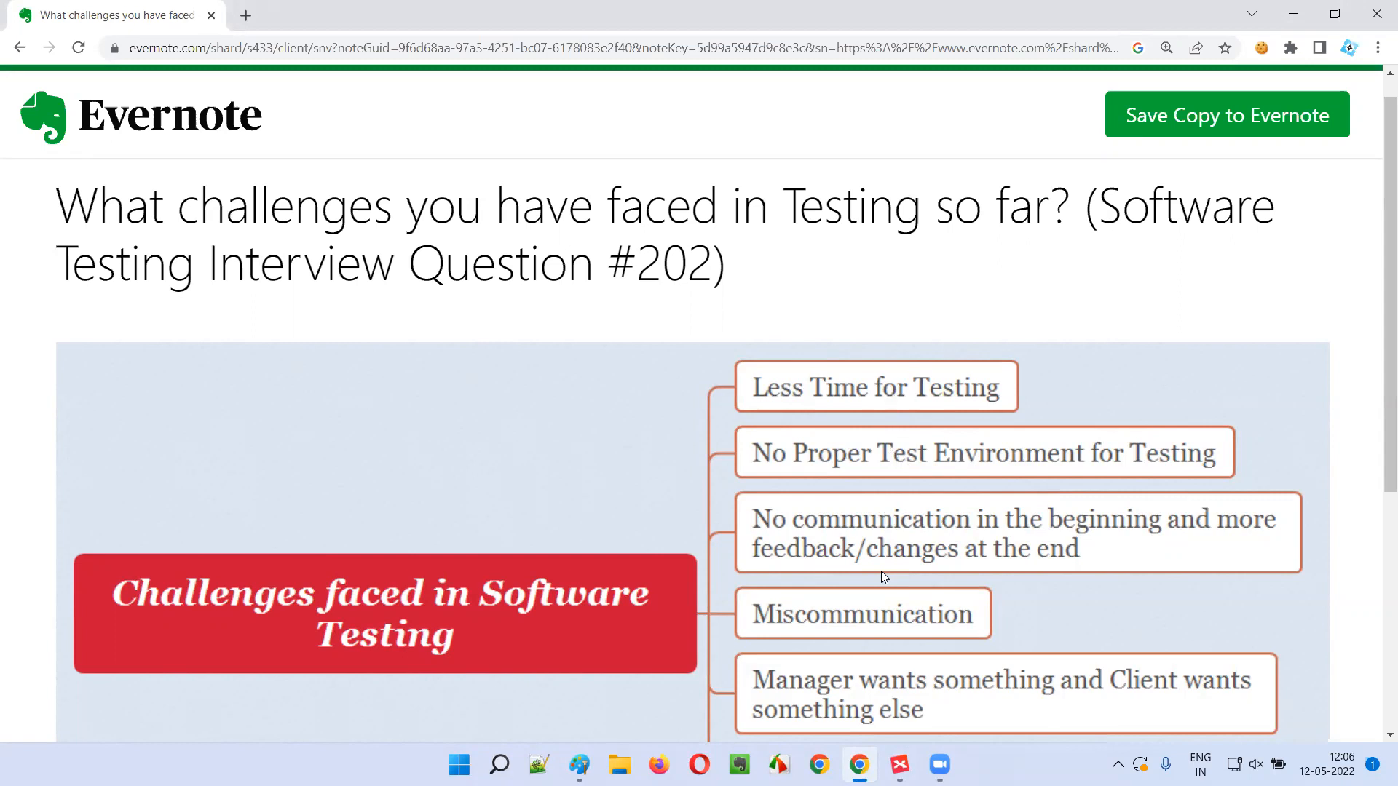
mouse_move(796, 314)
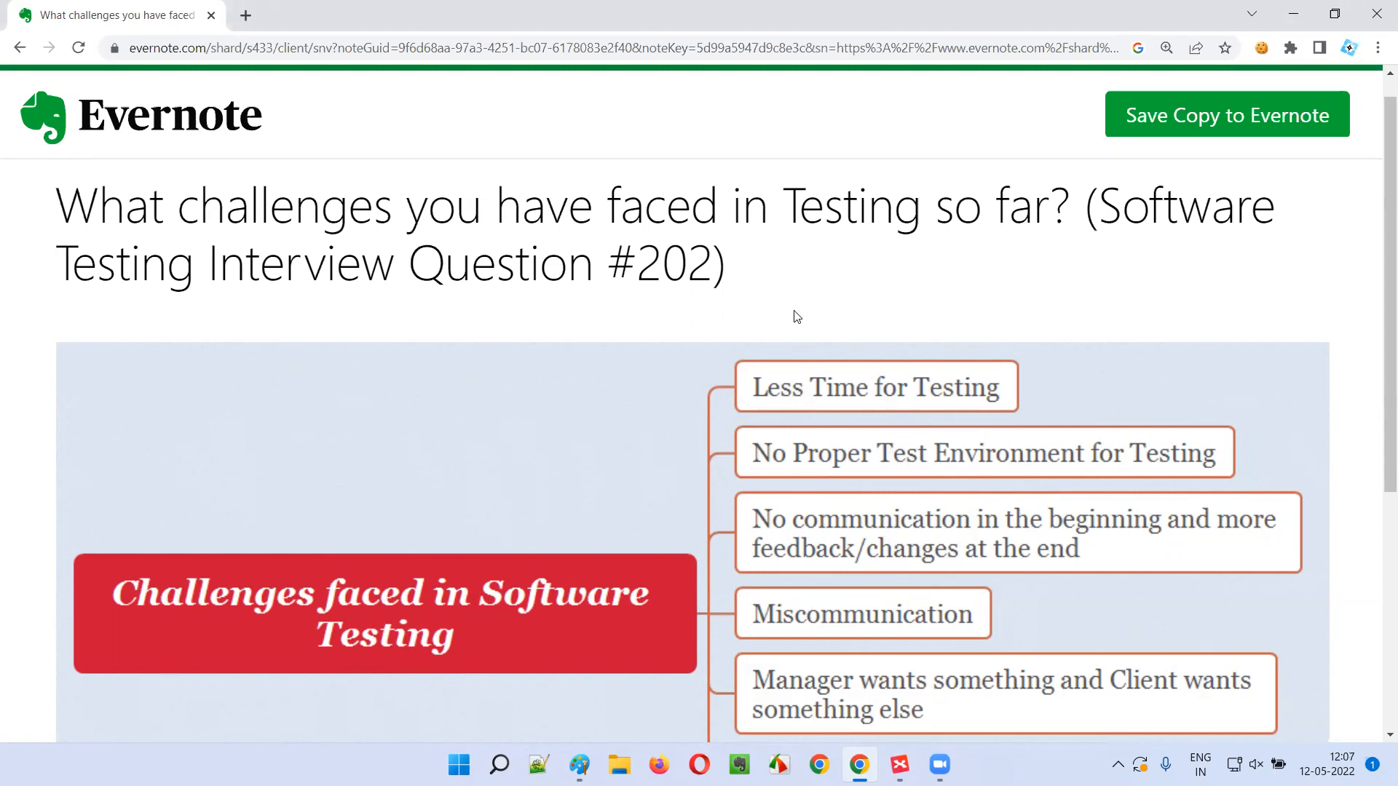
mouse_move(489, 329)
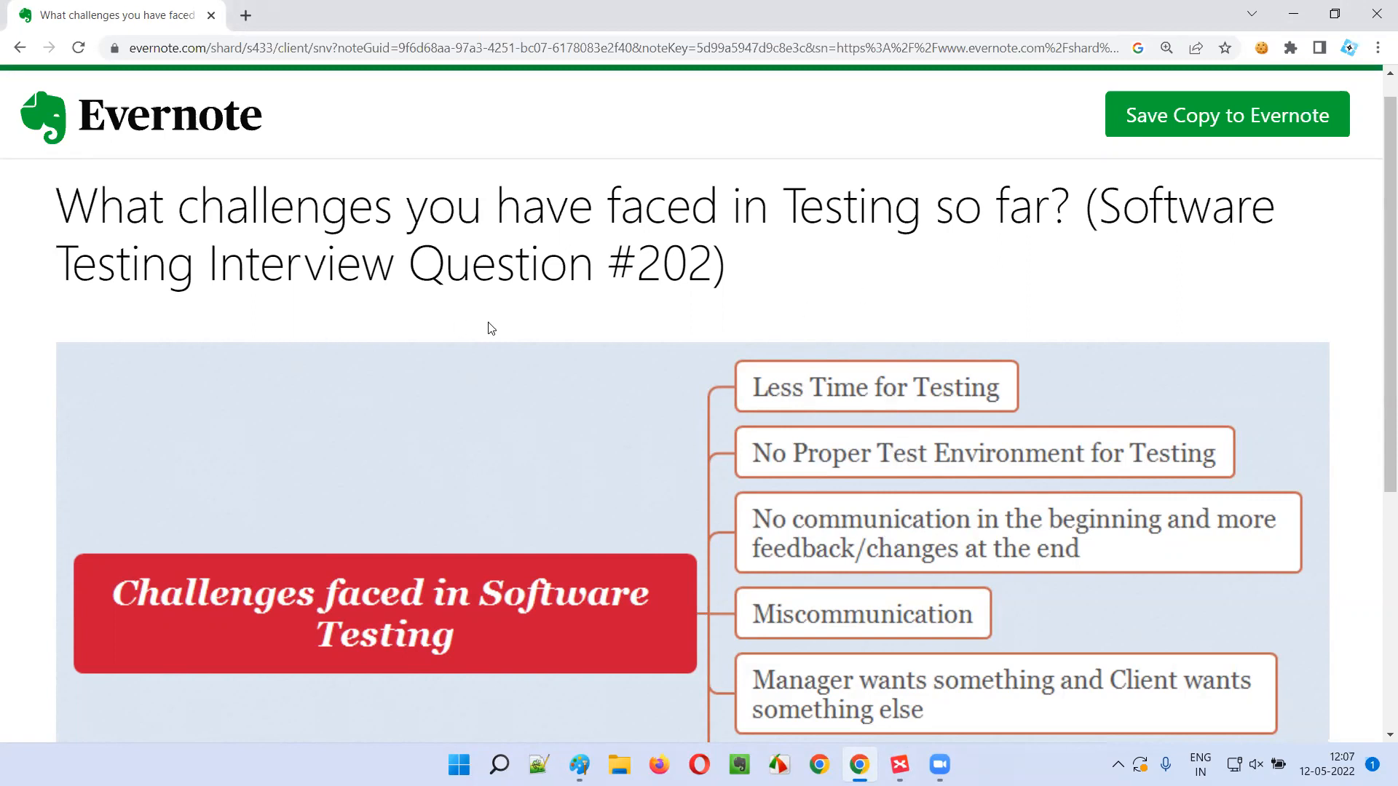